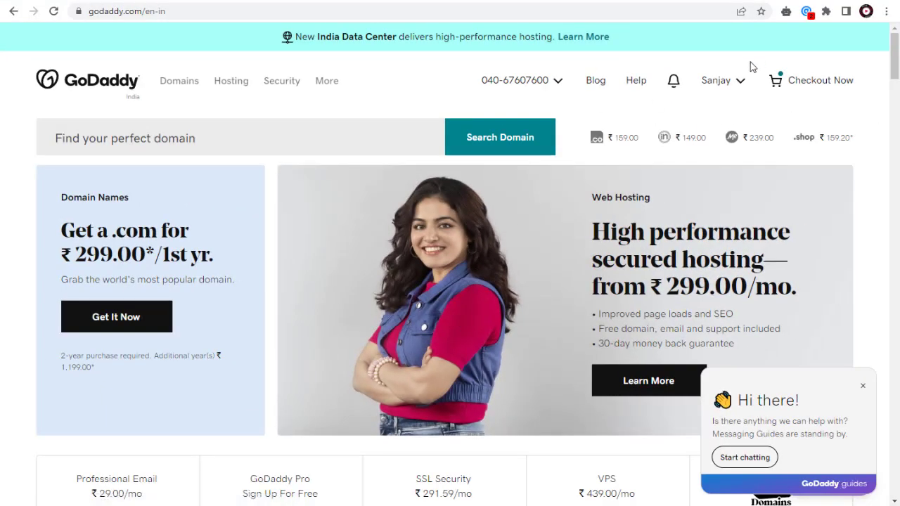
# Reach the hosting dashboard for contentson.com's Deluxe Linux Hosting with cPanel via My Products
pyautogui.click(717, 80)
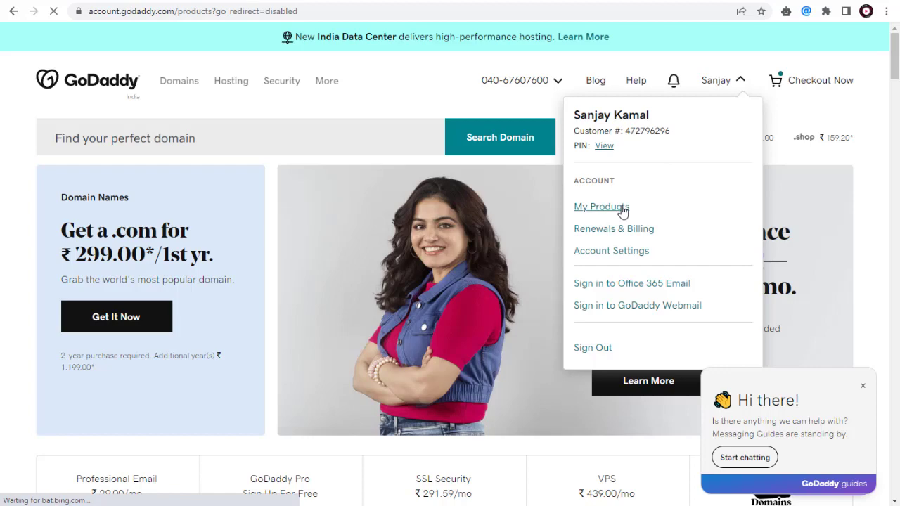
pyautogui.click(602, 207)
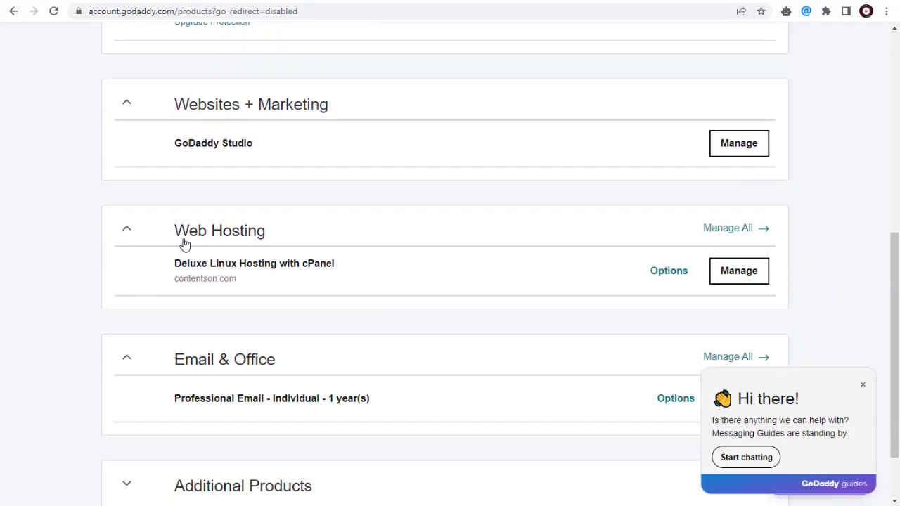
pyautogui.click(738, 270)
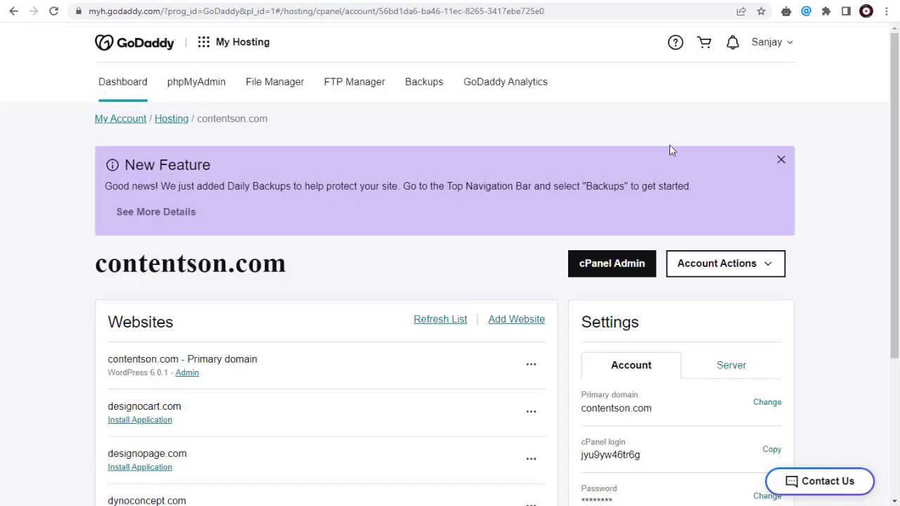
pyautogui.moveTo(588, 293)
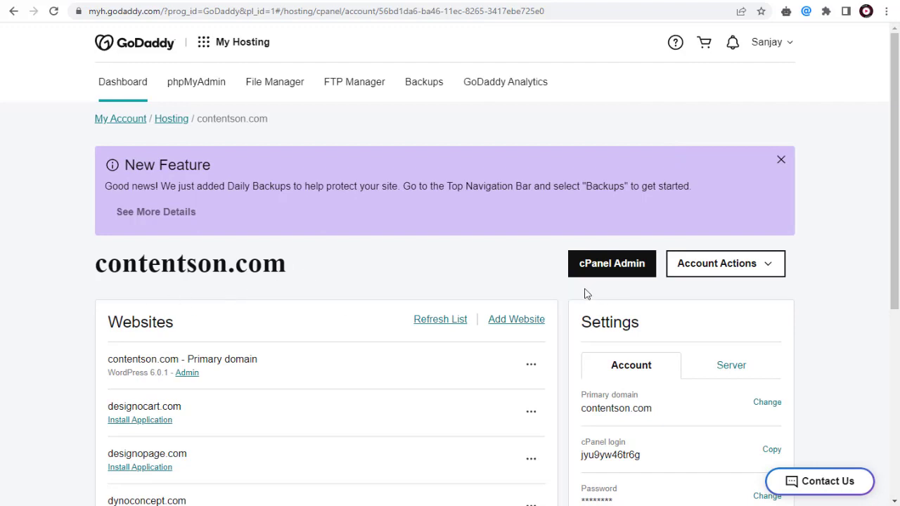
pyautogui.moveTo(611, 263)
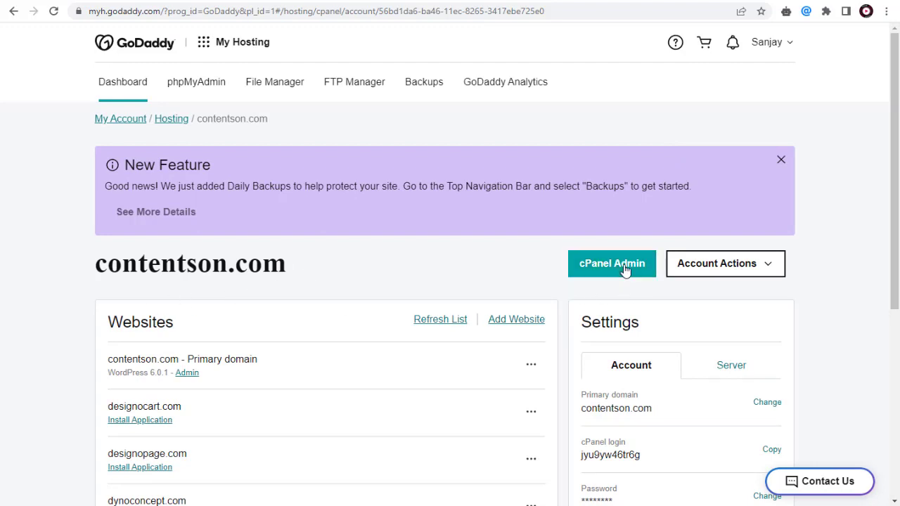
# Enter cPanel Admin and bring up Installatron's WordPress page under Featured Applications
pyautogui.click(610, 263)
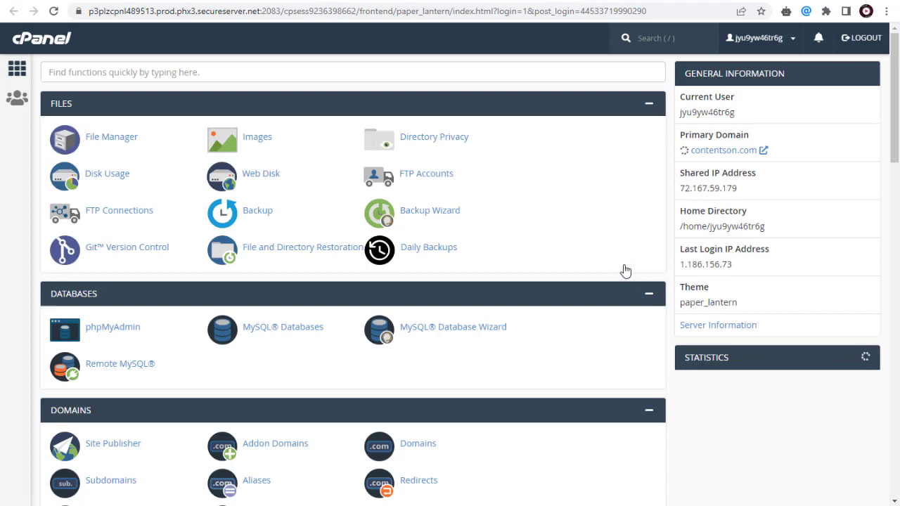
pyautogui.scroll(-3)
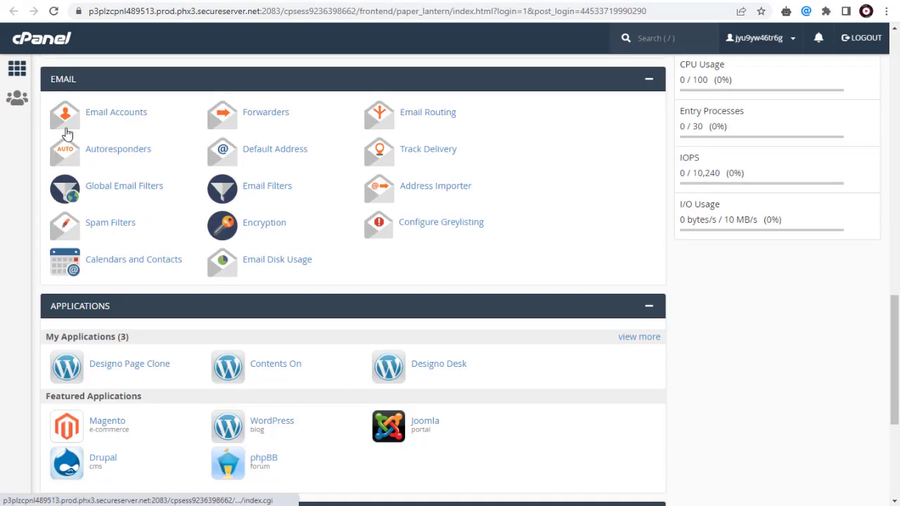
pyautogui.scroll(-3)
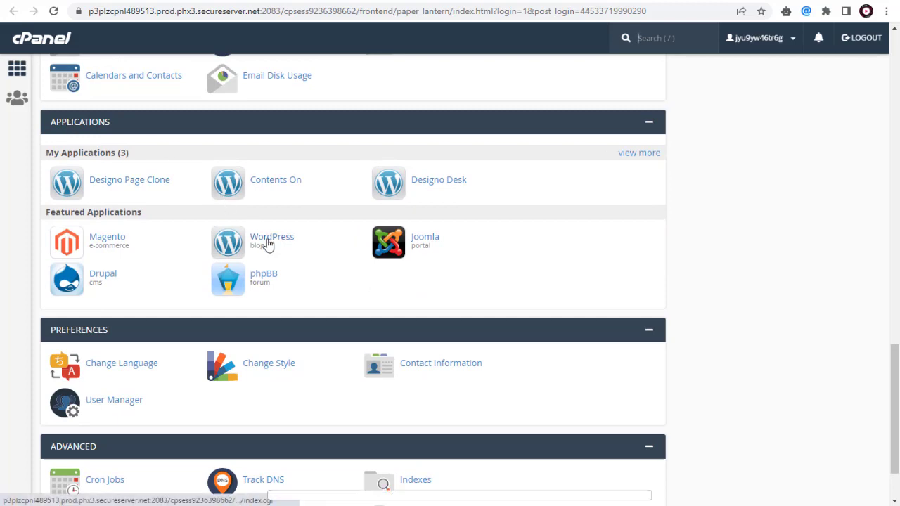
pyautogui.click(271, 236)
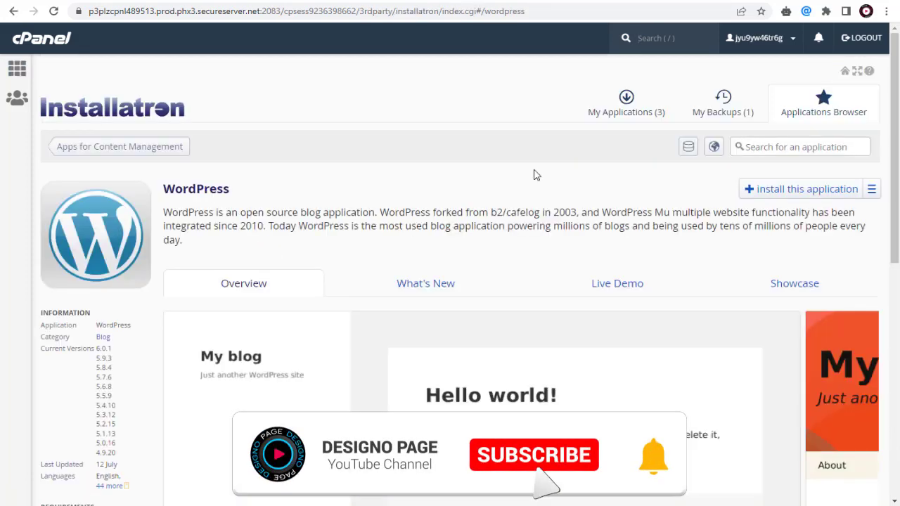
# Show My Applications, listing the installed Contents On site for contentson.com
pyautogui.click(626, 104)
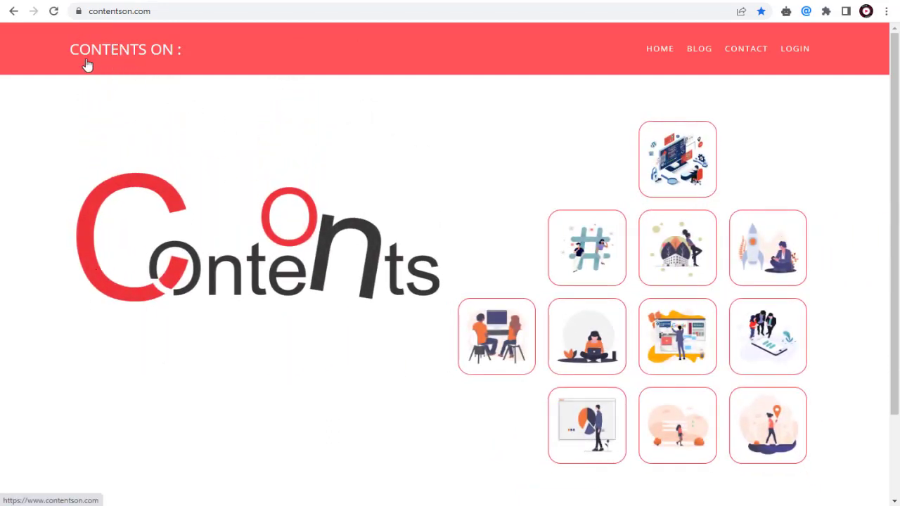
pyautogui.moveTo(453, 89)
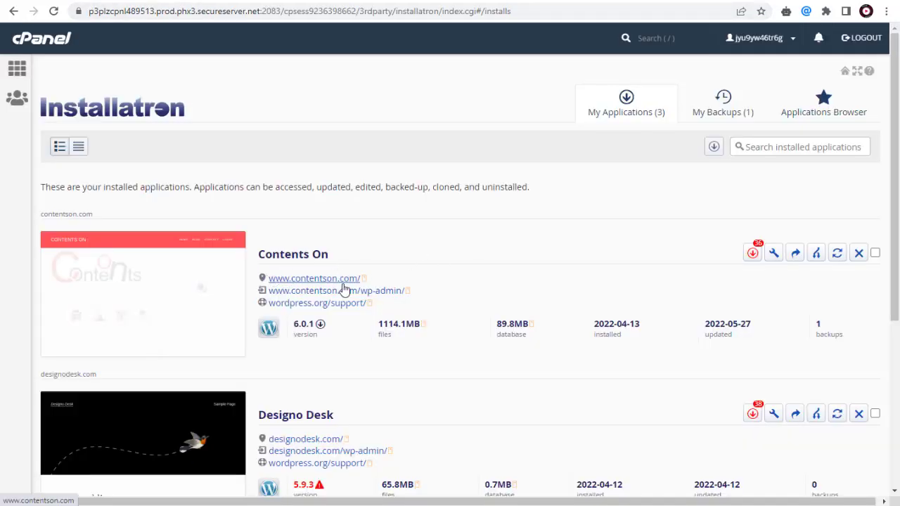
pyautogui.moveTo(773, 253)
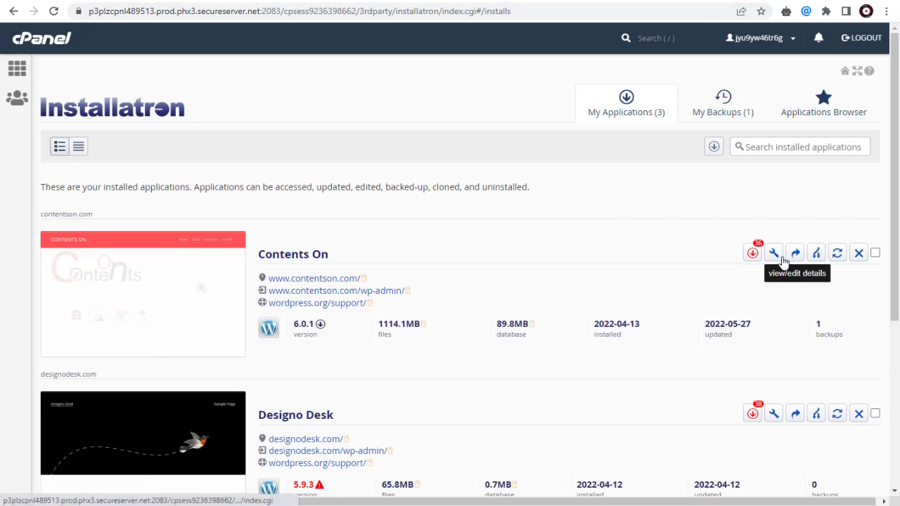
pyautogui.click(816, 253)
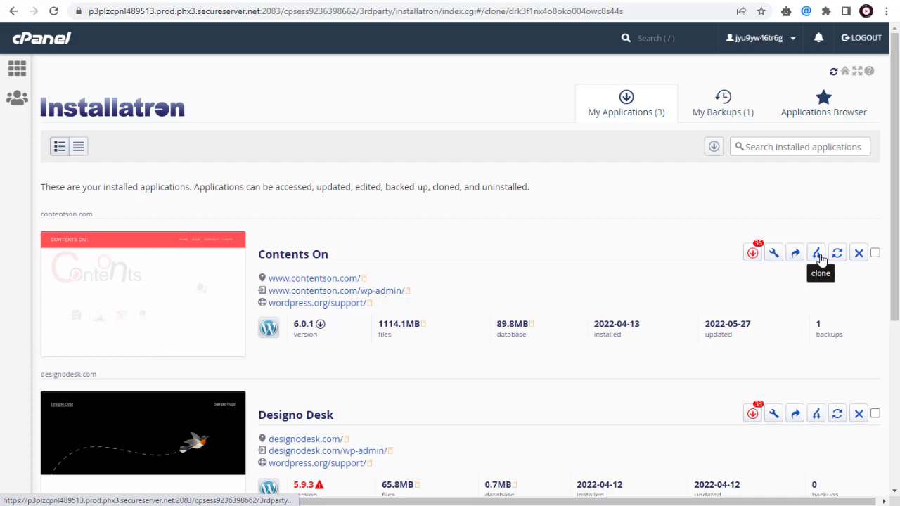
pyautogui.click(816, 254)
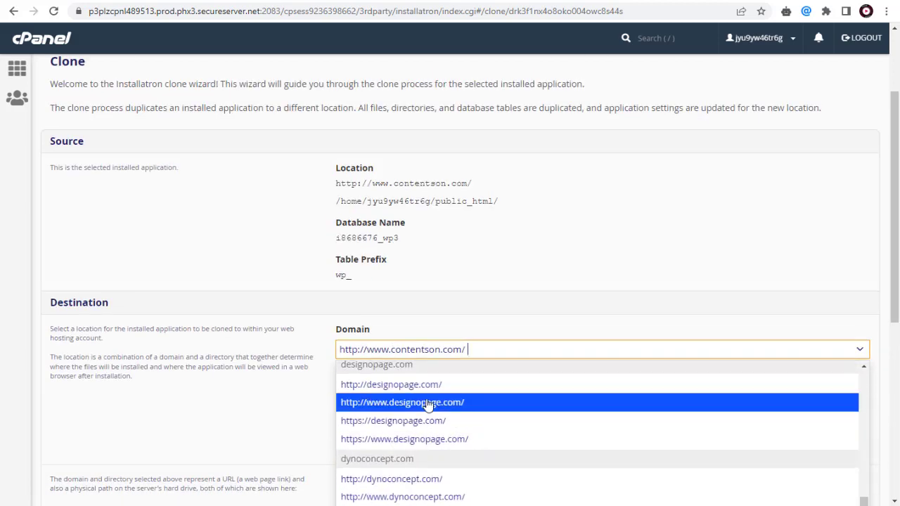
pyautogui.click(402, 402)
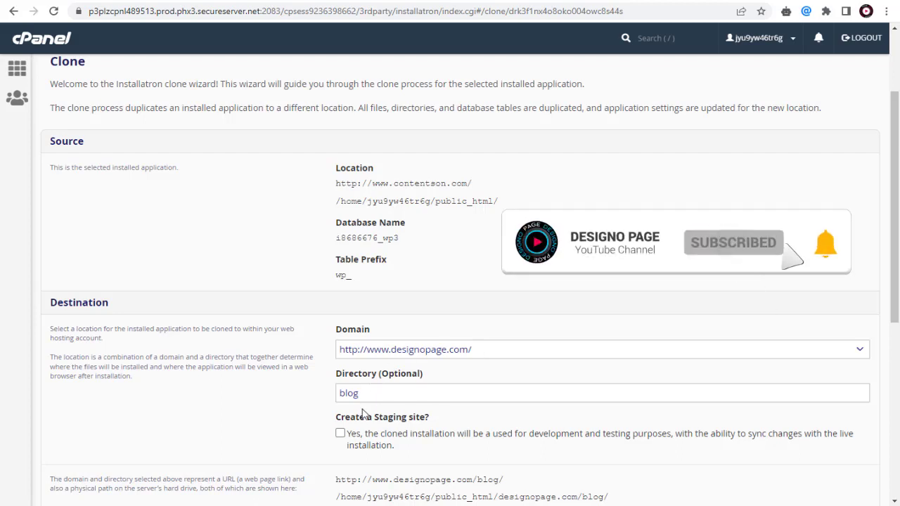
pyautogui.doubleClick(349, 394)
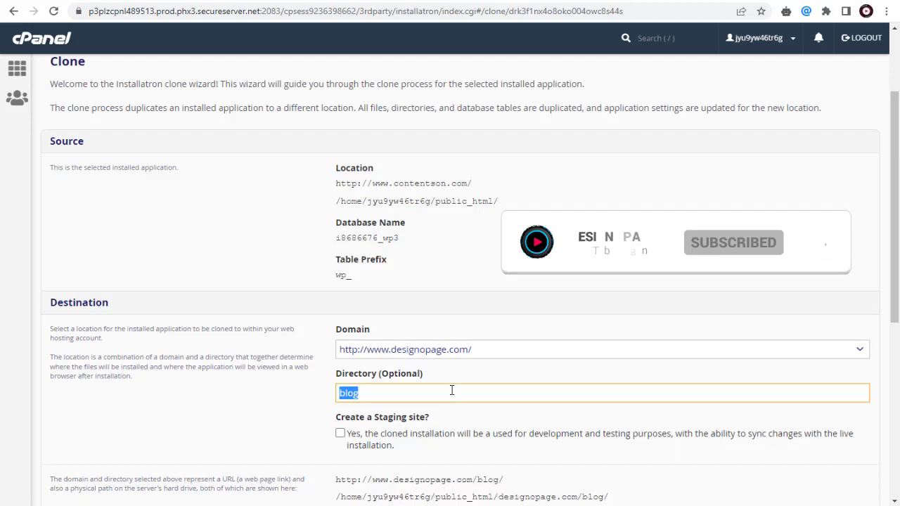
pyautogui.press('Delete')
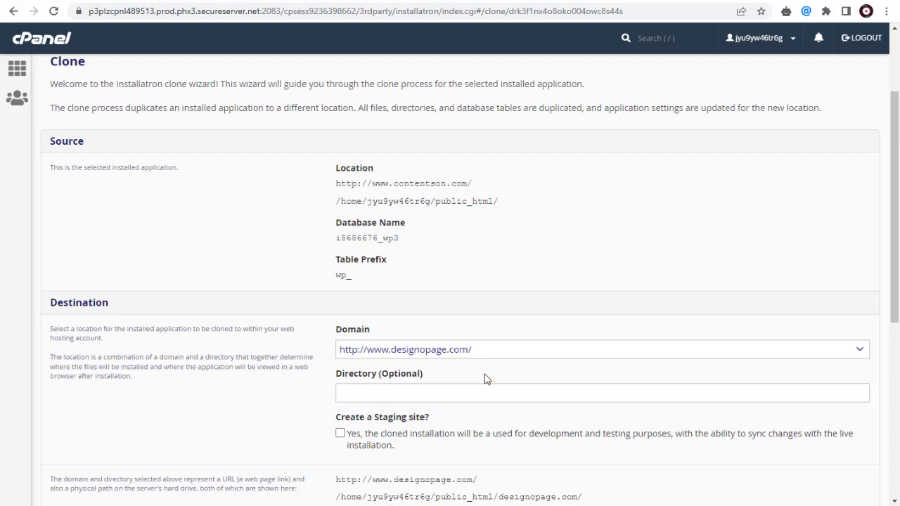
pyautogui.scroll(-3)
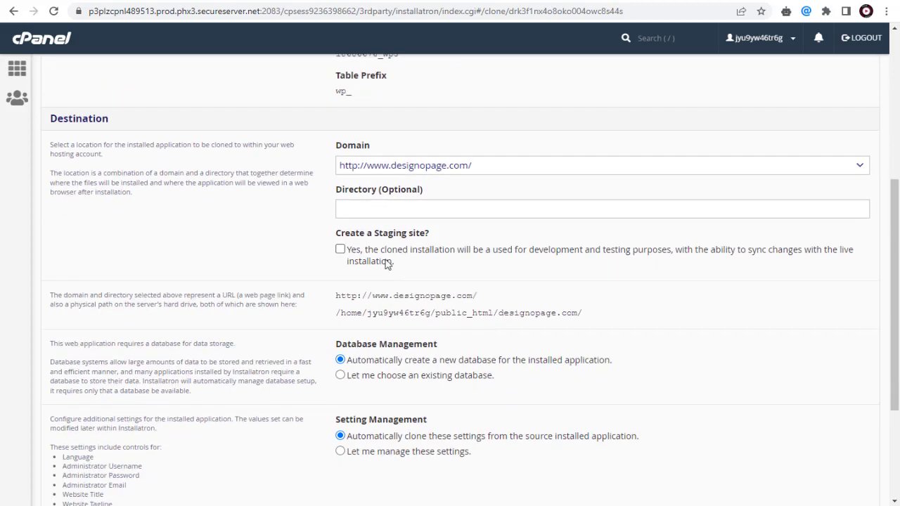
pyautogui.scroll(-3)
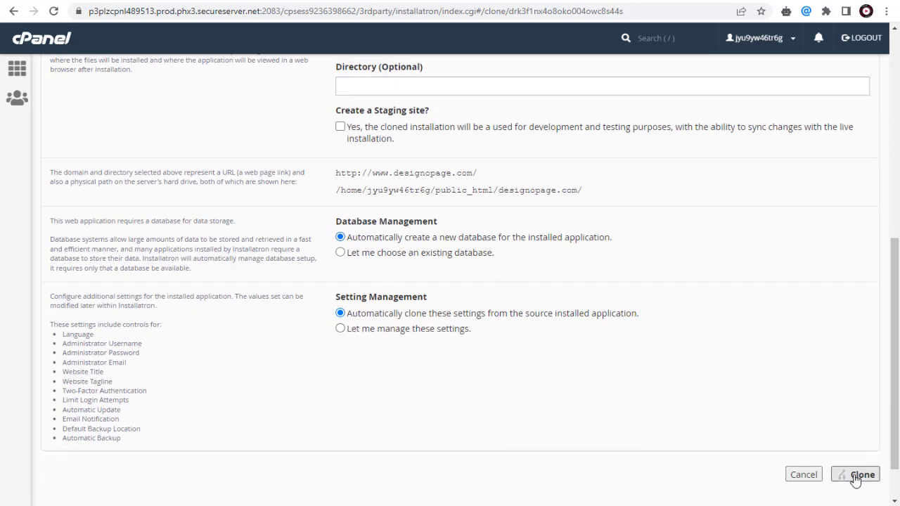
pyautogui.click(855, 474)
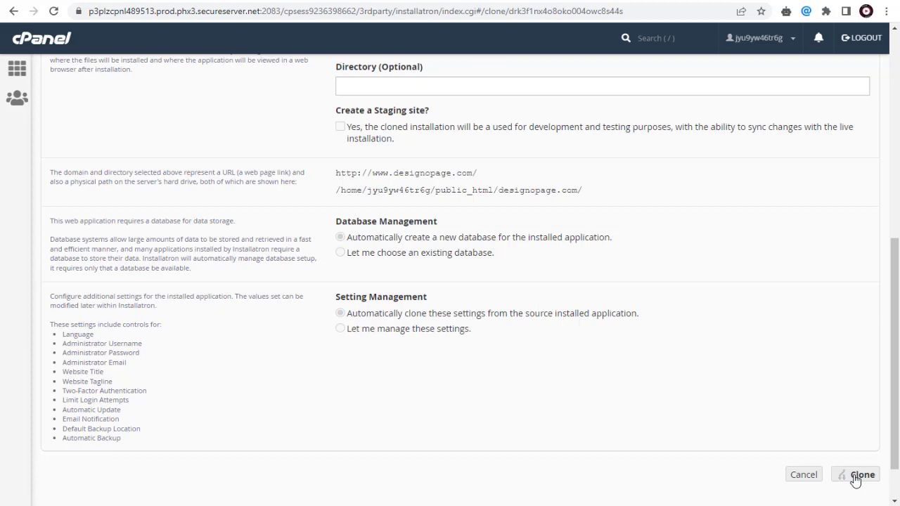
pyautogui.click(856, 474)
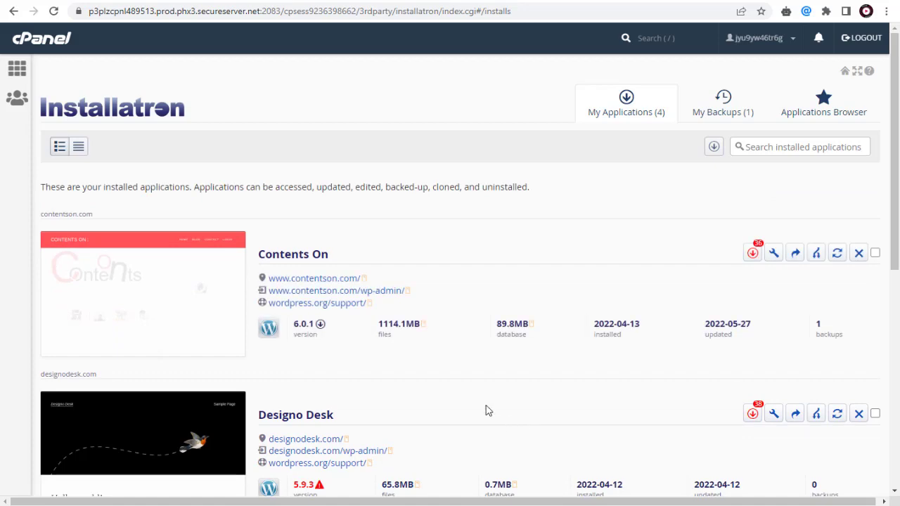
pyautogui.scroll(-3)
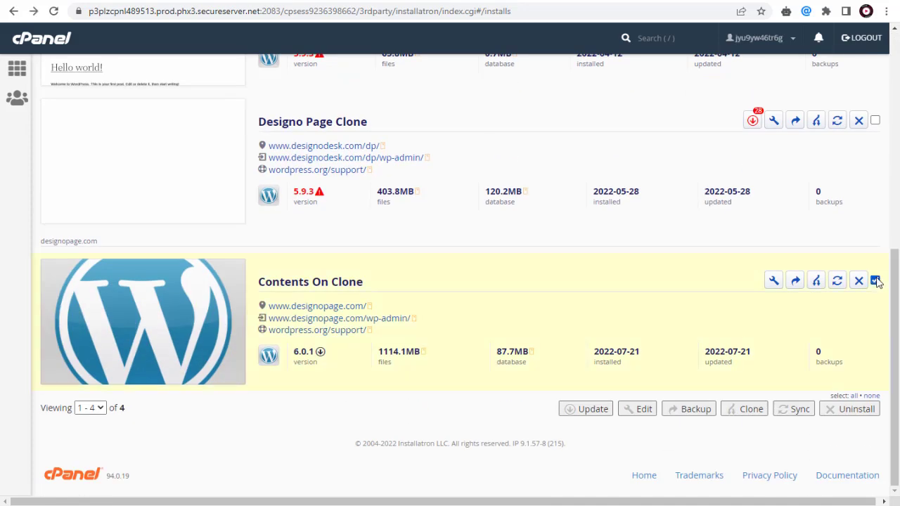
# Edit the Contents On Clone, setting Title and Website Title to 'Designo Page'
pyautogui.click(874, 280)
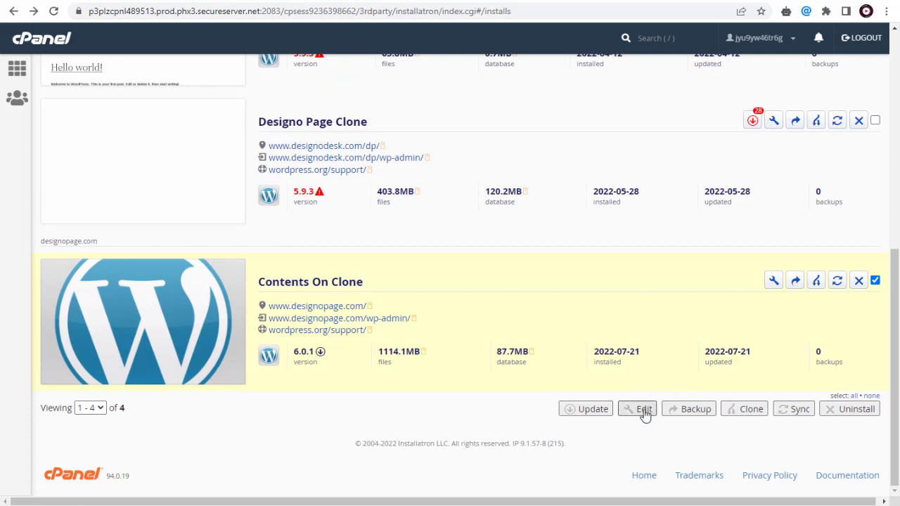
pyautogui.click(641, 408)
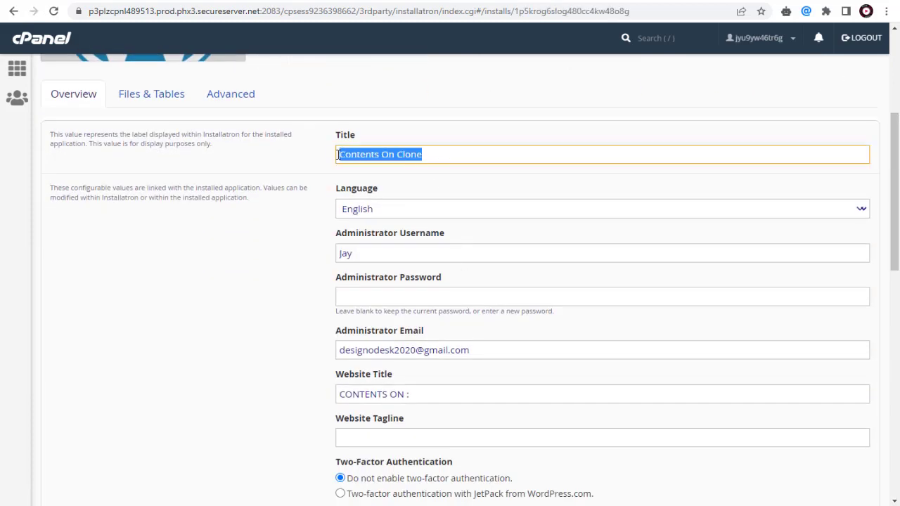
pyautogui.write('Designo Page')
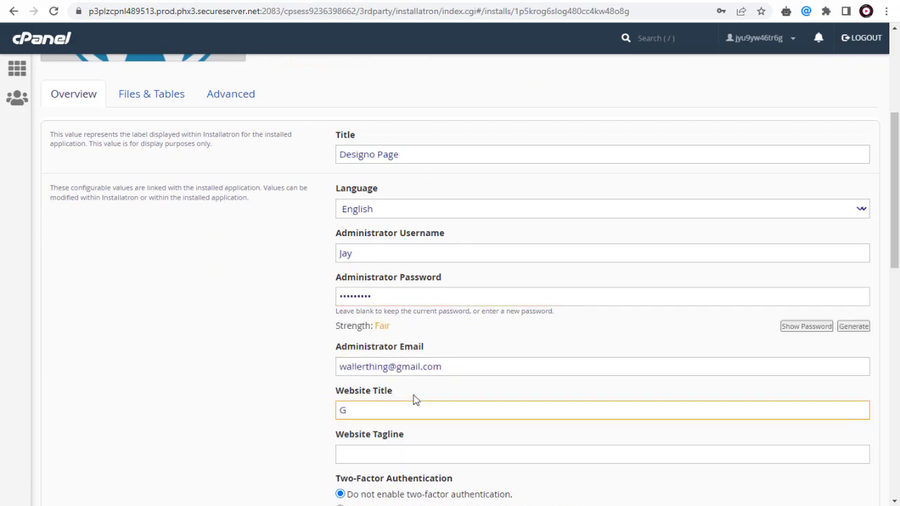
pyautogui.write('Designo Page')
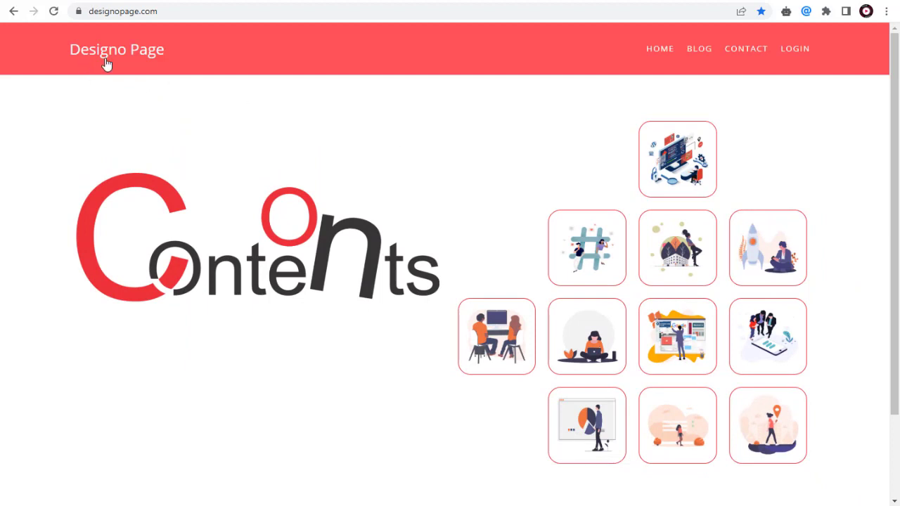
# Scroll through the live designopage.com homepage down to the Designodesk footer and back
pyautogui.scroll(-3)
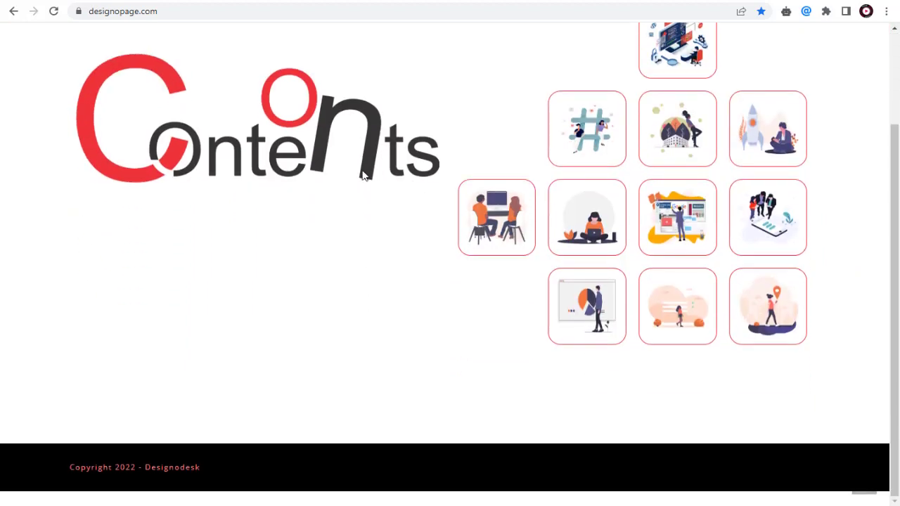
pyautogui.scroll(3)
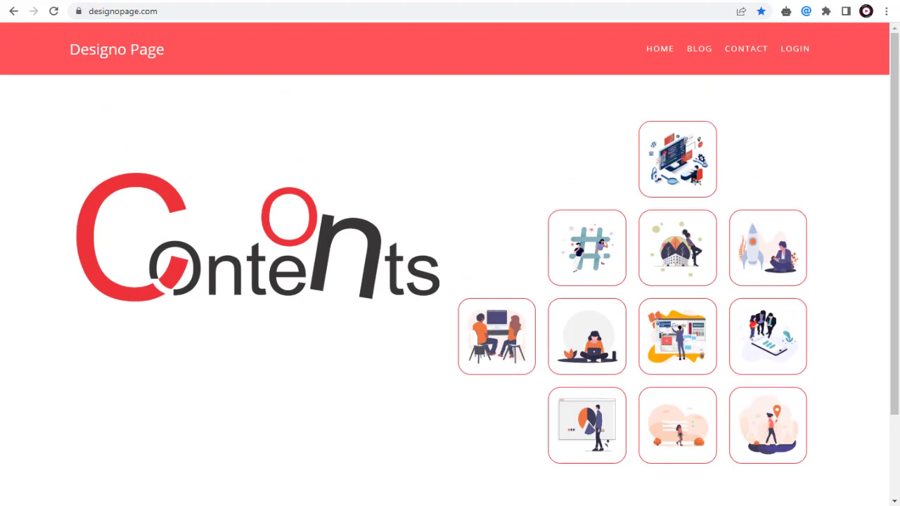